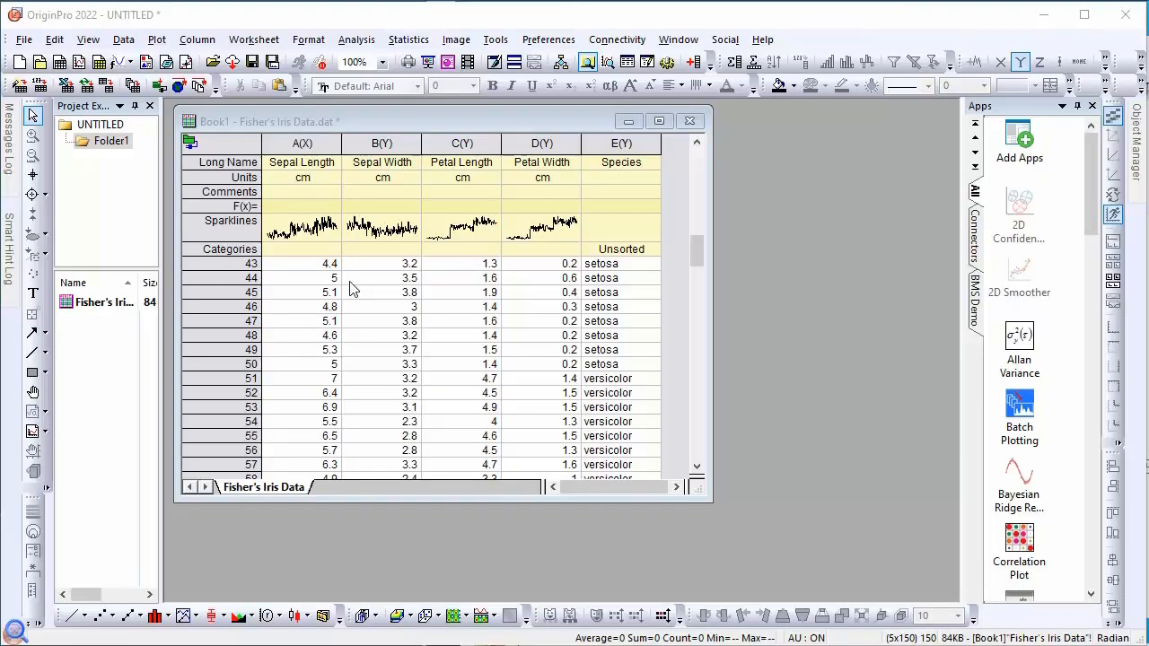
Show the Basic 2D plot gallery from the Plot menu
left_click(157, 39)
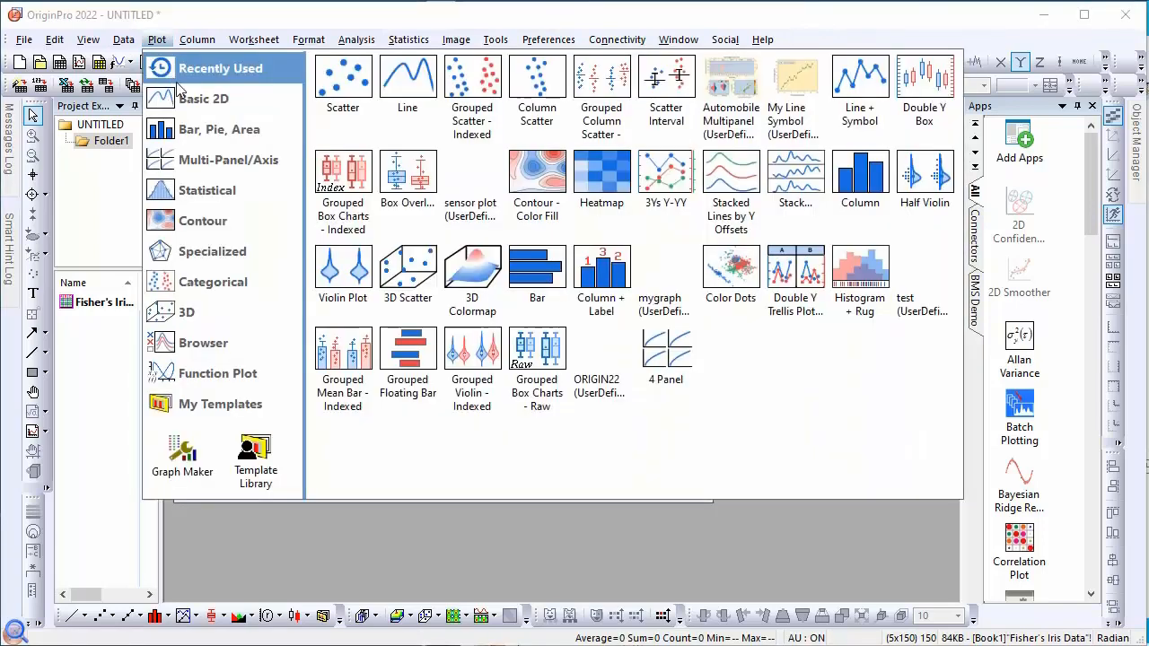
left_click(204, 99)
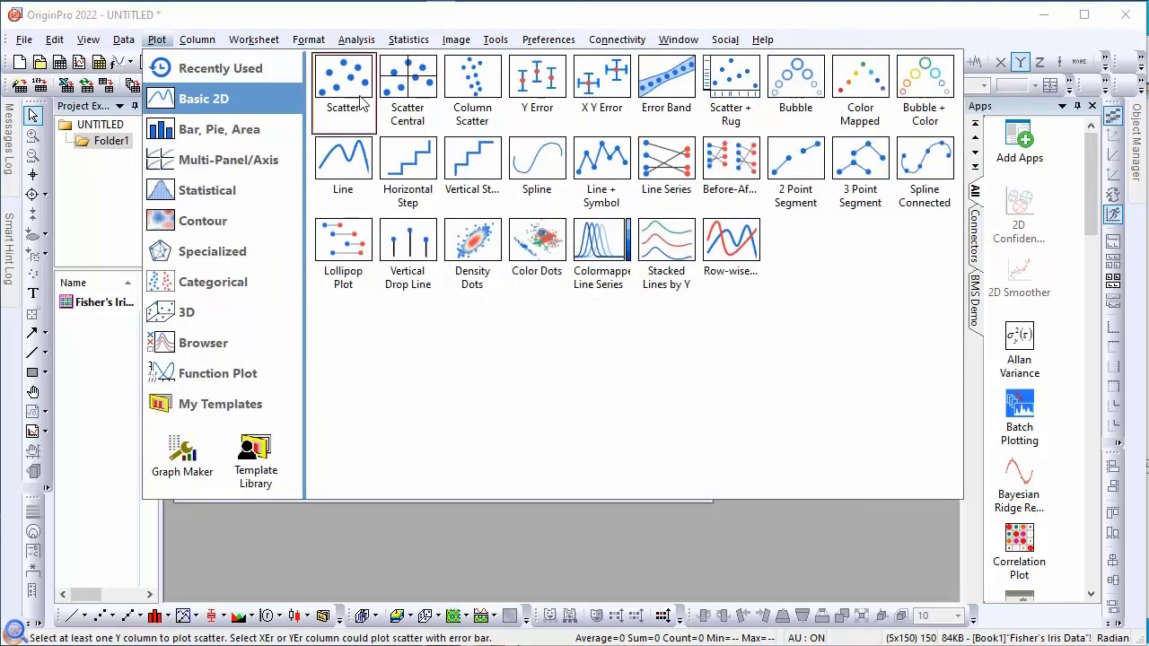
Create a scatter plot with Sepal Length as X and Sepal Width as Y
left_click(342, 80)
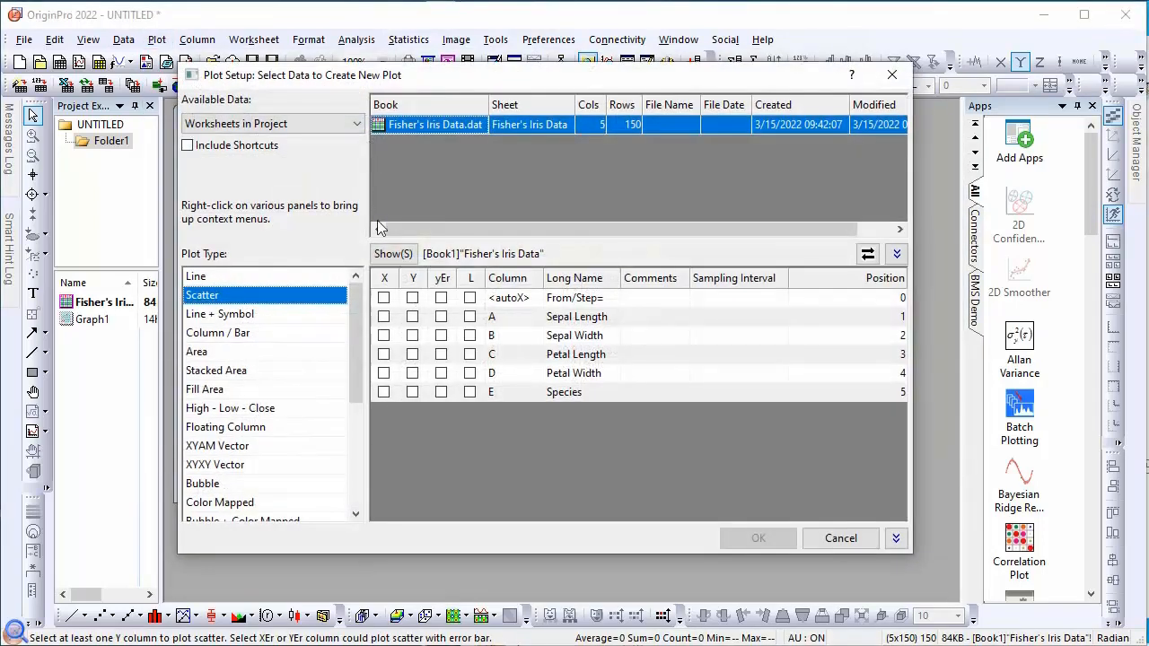
left_click(383, 316)
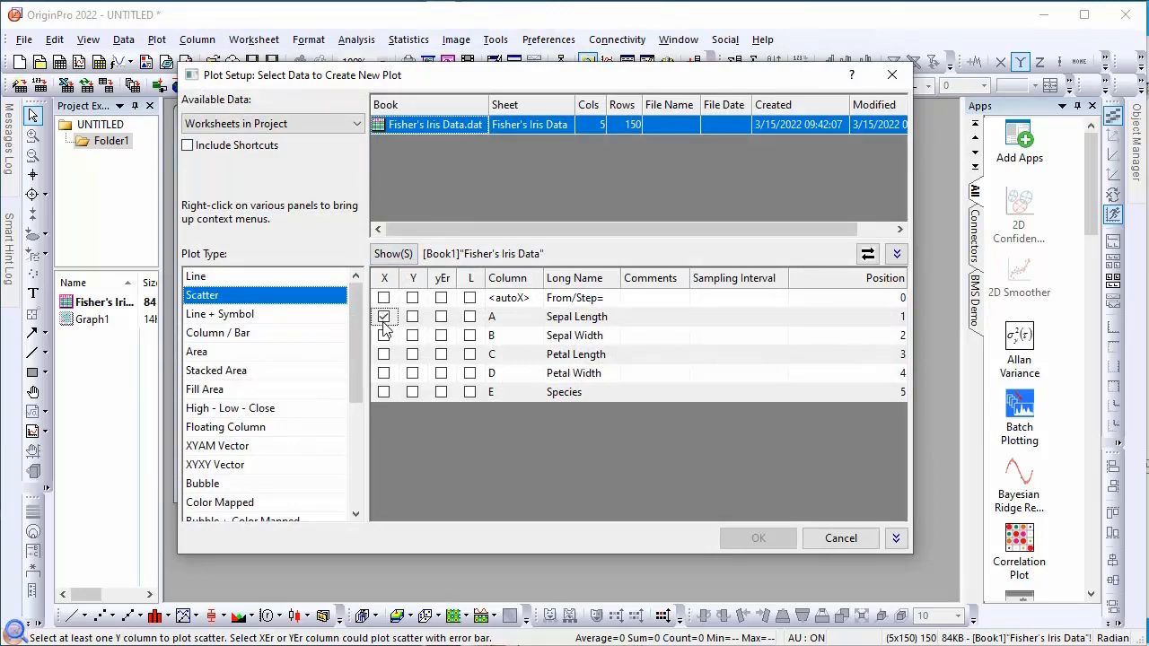
left_click(411, 335)
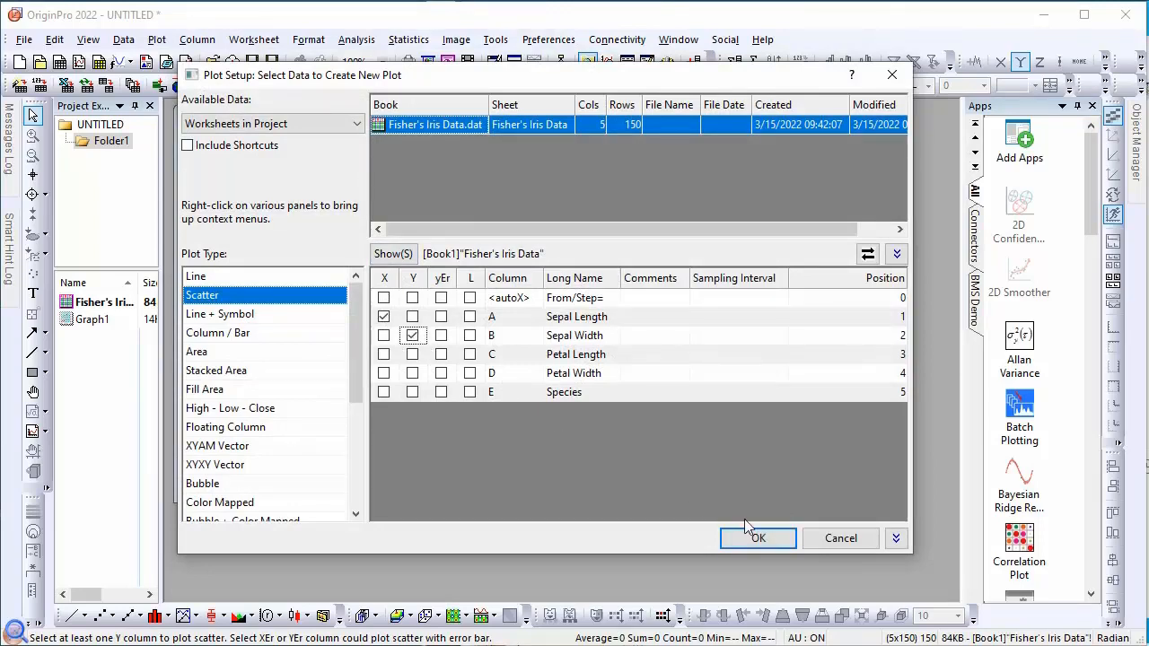
left_click(758, 537)
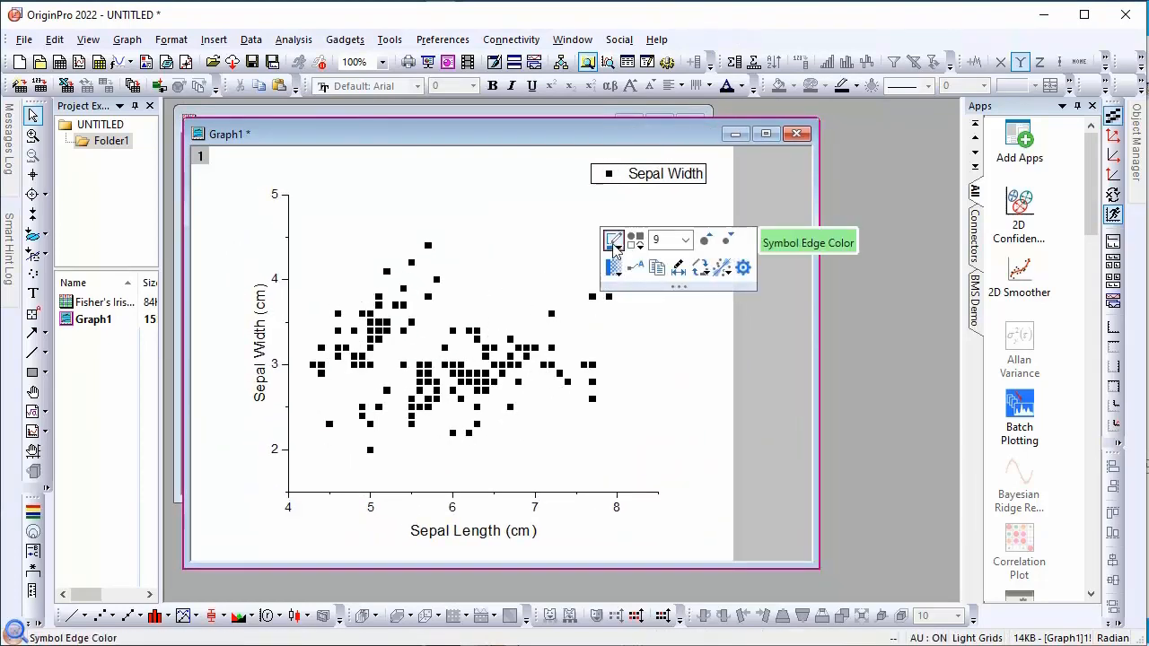
Colour the symbols by points, indexed on Col(E) Species
left_click(614, 239)
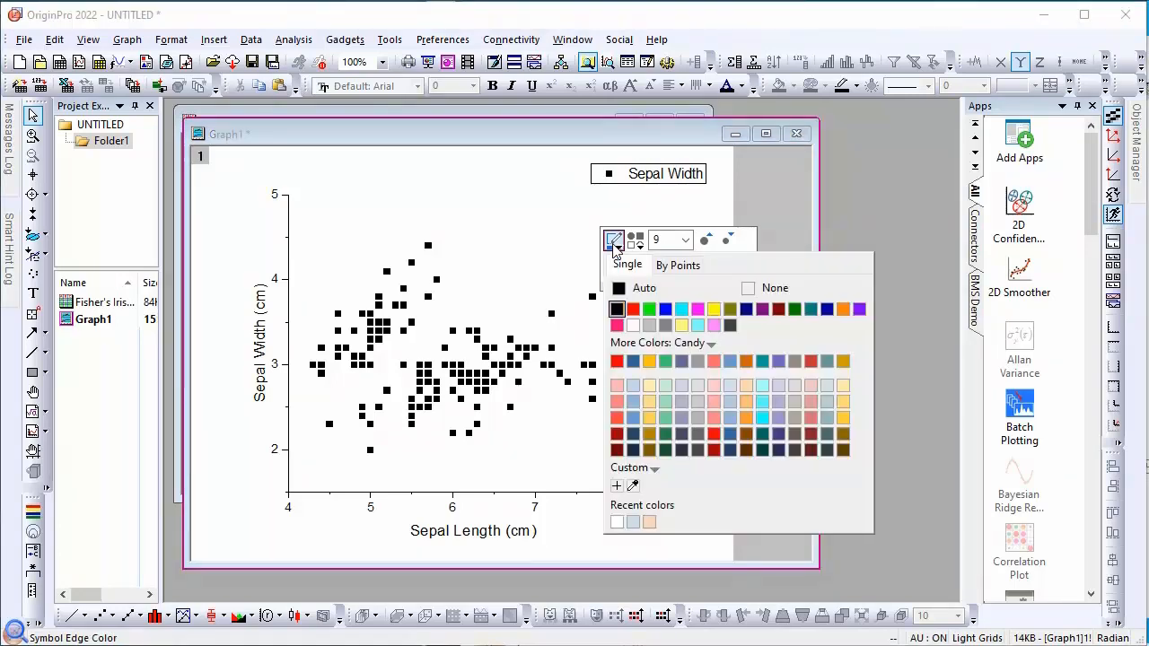
left_click(677, 265)
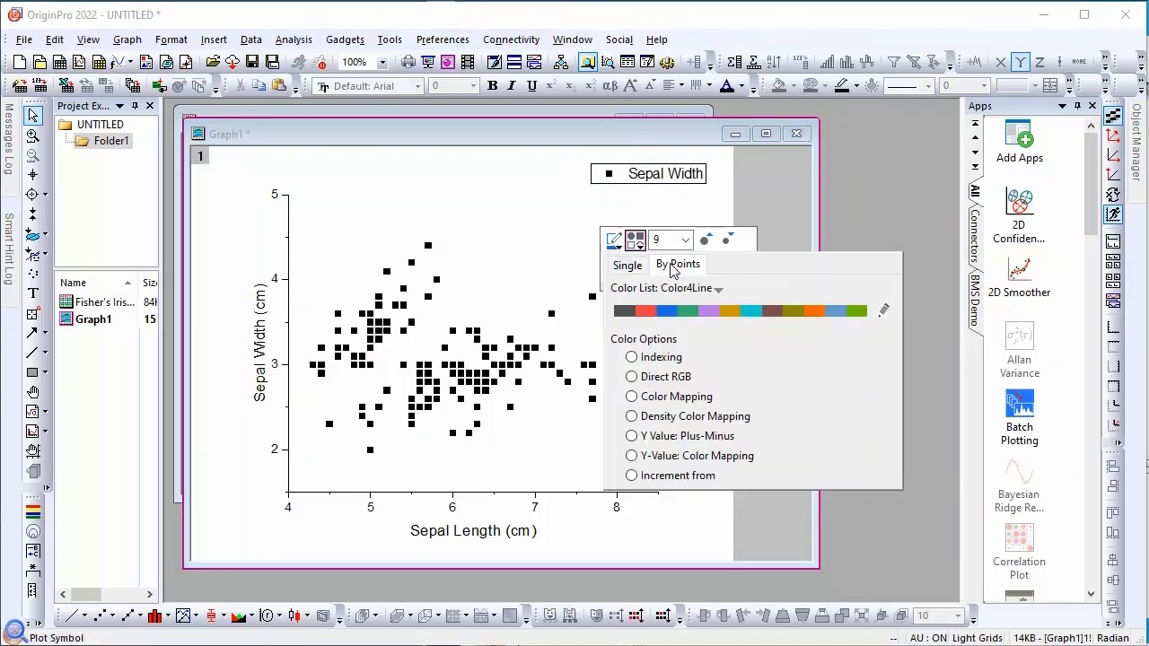
left_click(631, 356)
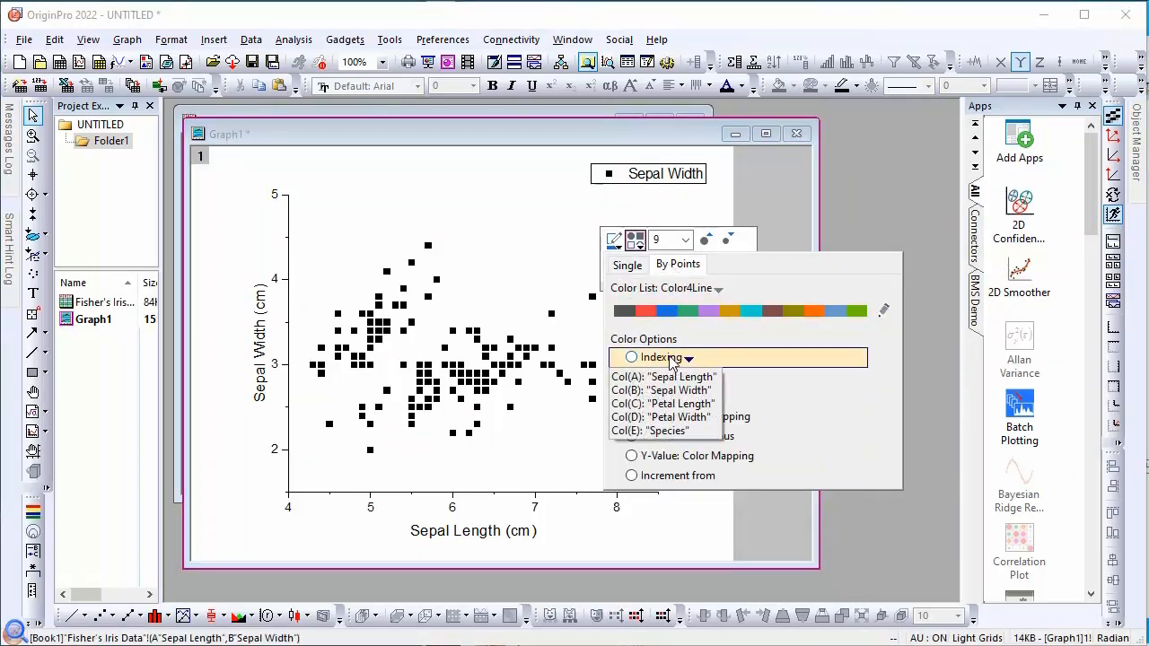
left_click(649, 430)
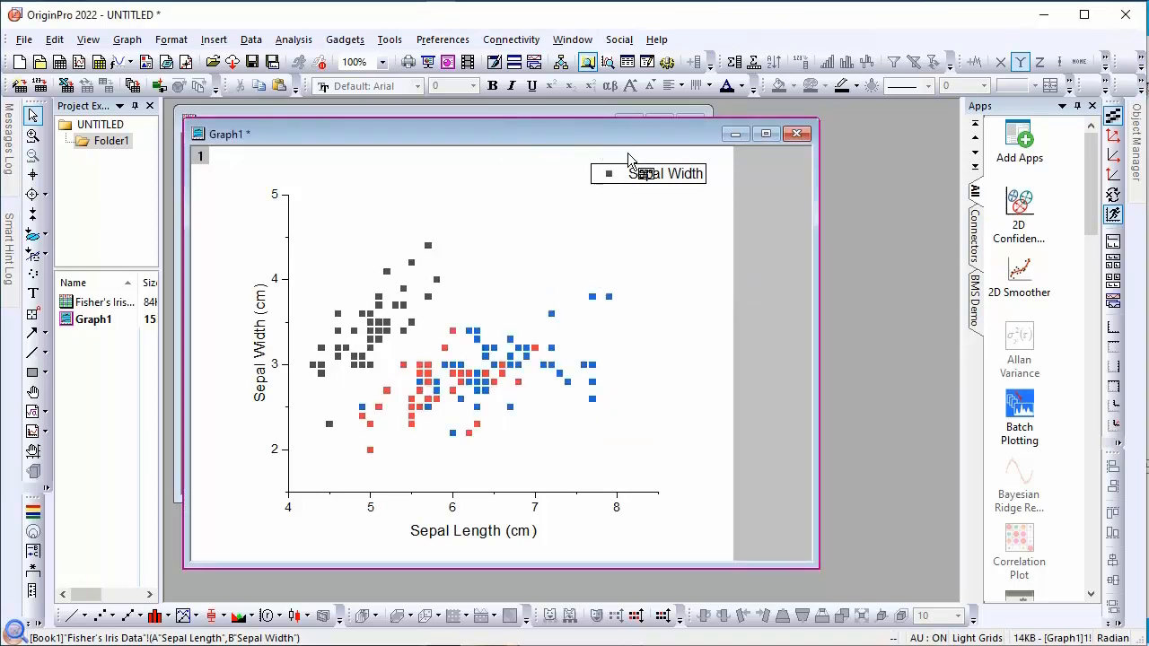
mouse_move(1019, 211)
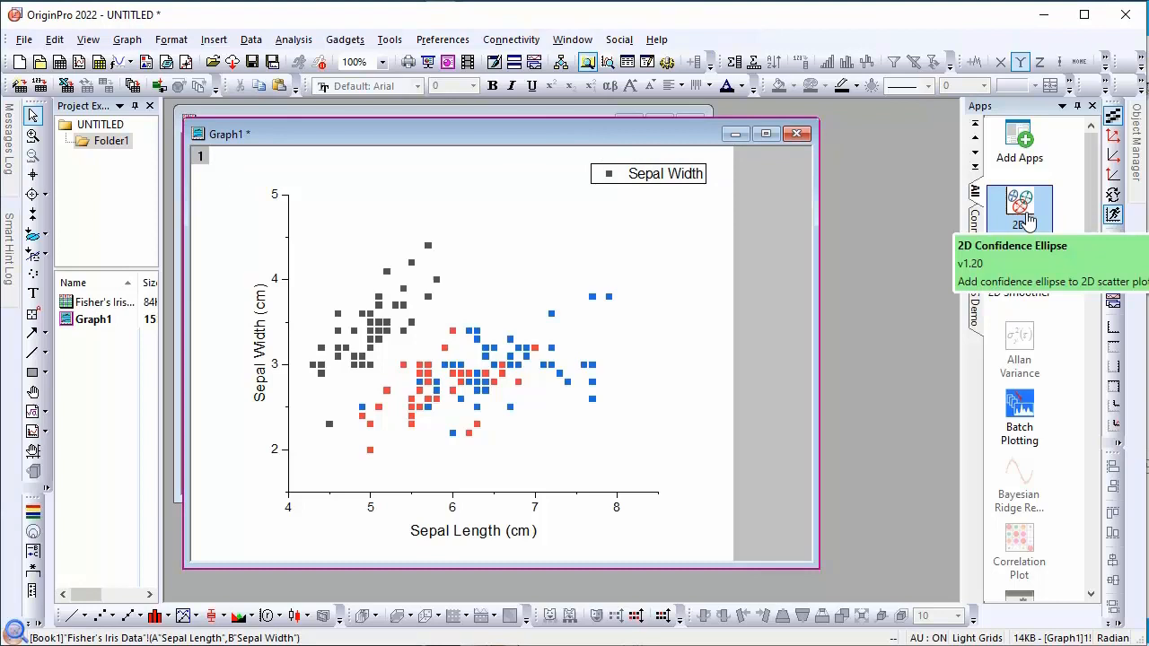
Run 2D Confidence Ellipse with ellipse parameters shown on the graph
left_click(1019, 209)
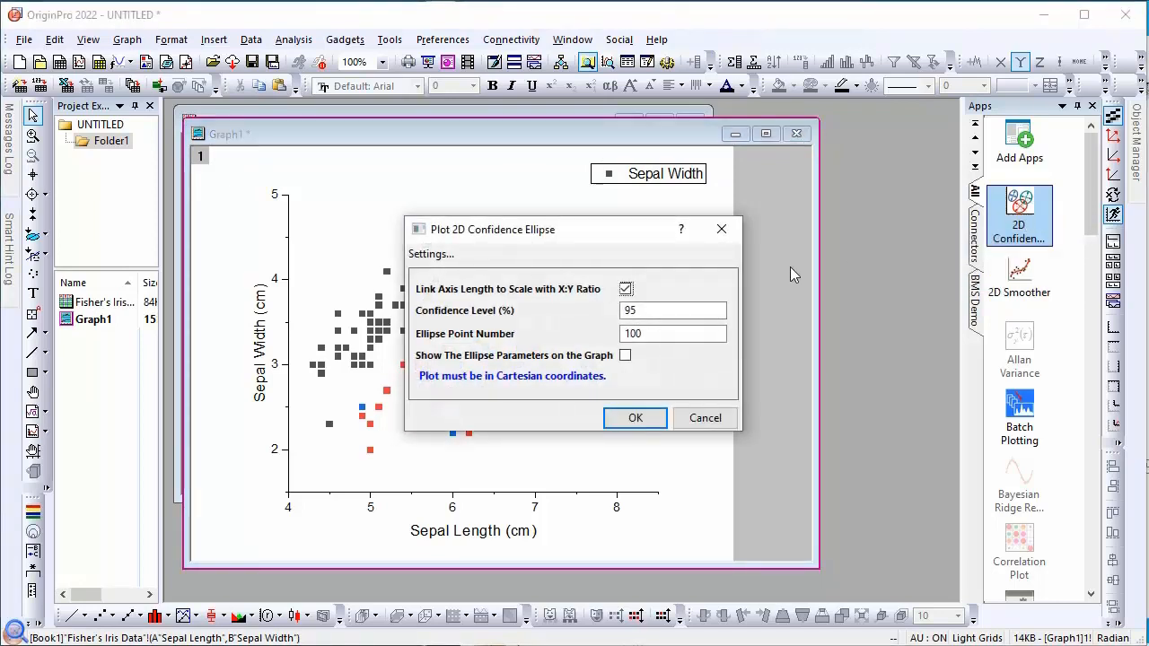
left_click(625, 355)
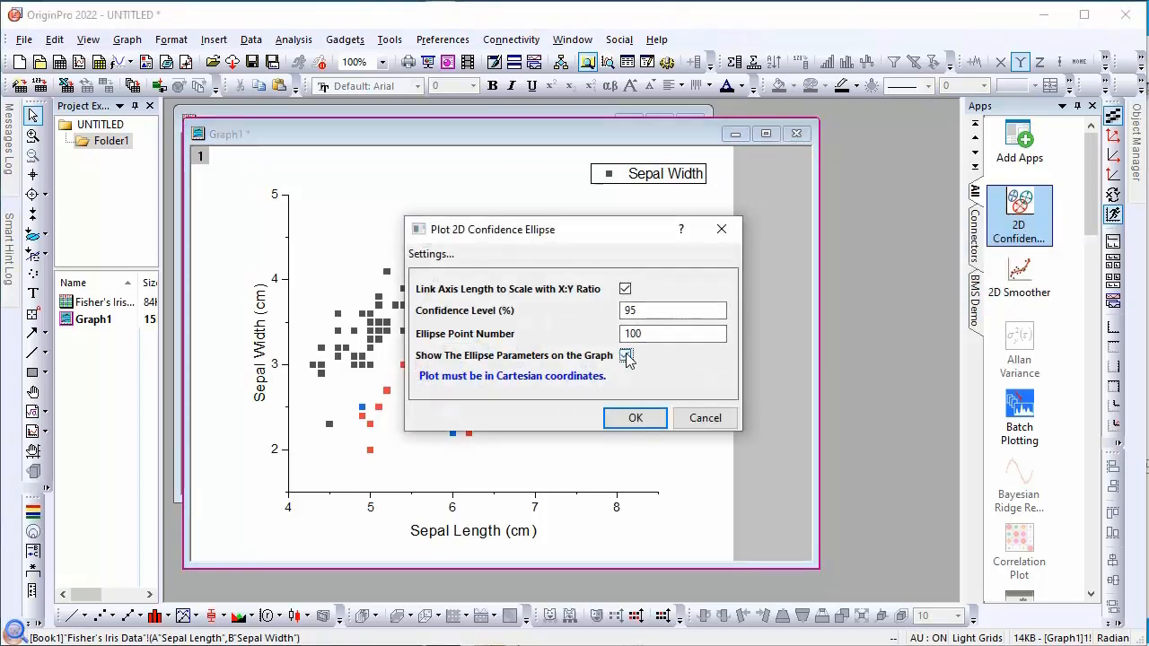
left_click(626, 355)
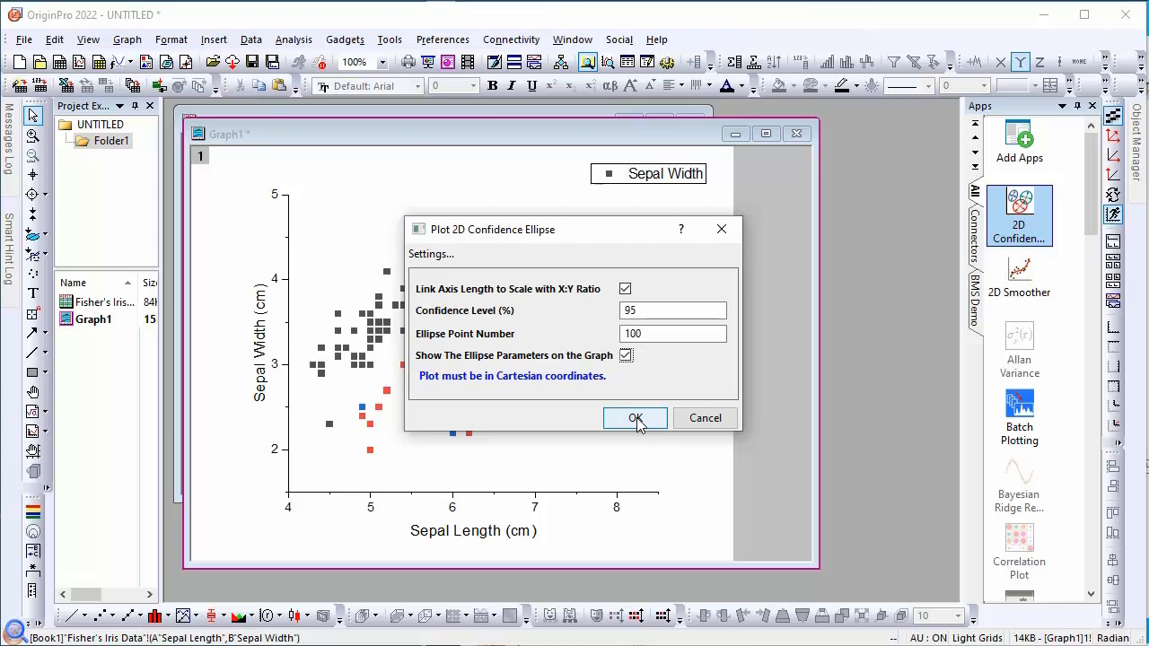
left_click(634, 417)
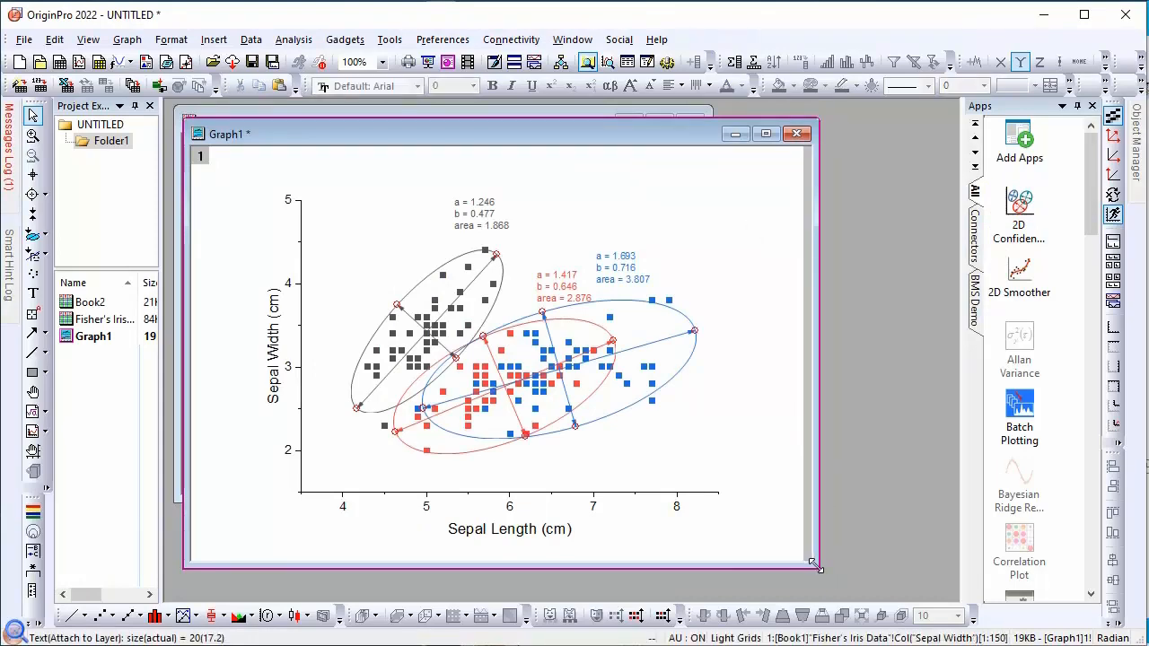
Drag the Graph1 window's bottom-right corner outward to enlarge it
left_click_drag(815, 567, 853, 597)
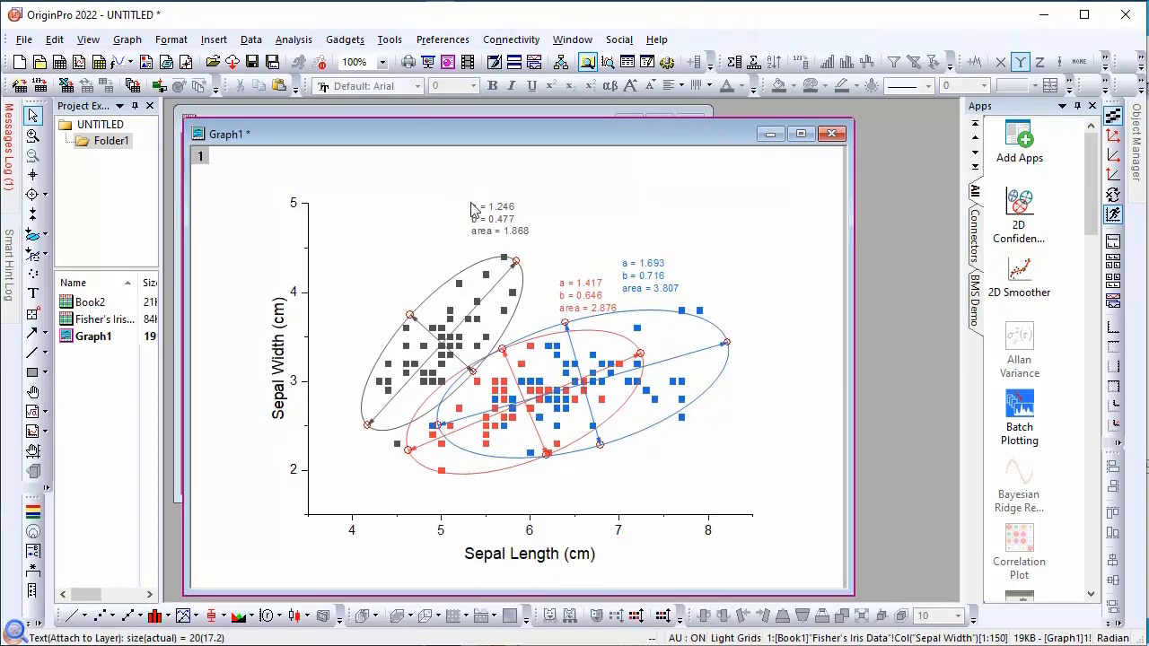